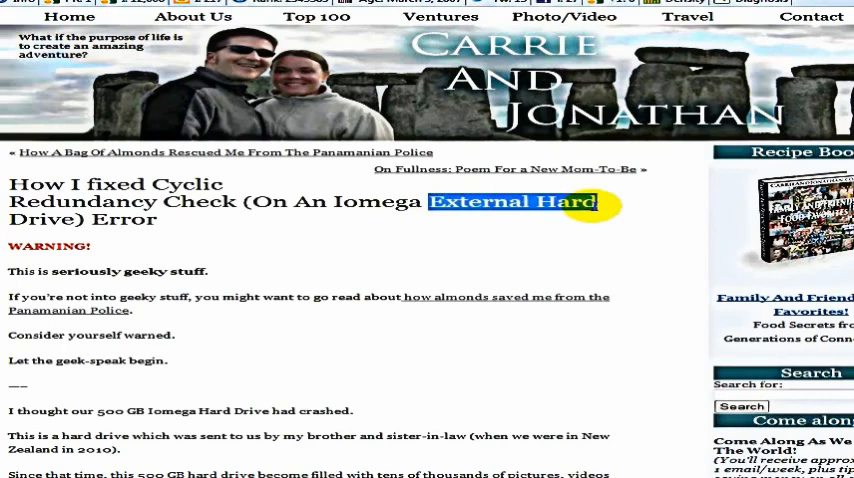
mouse_move(668, 184)
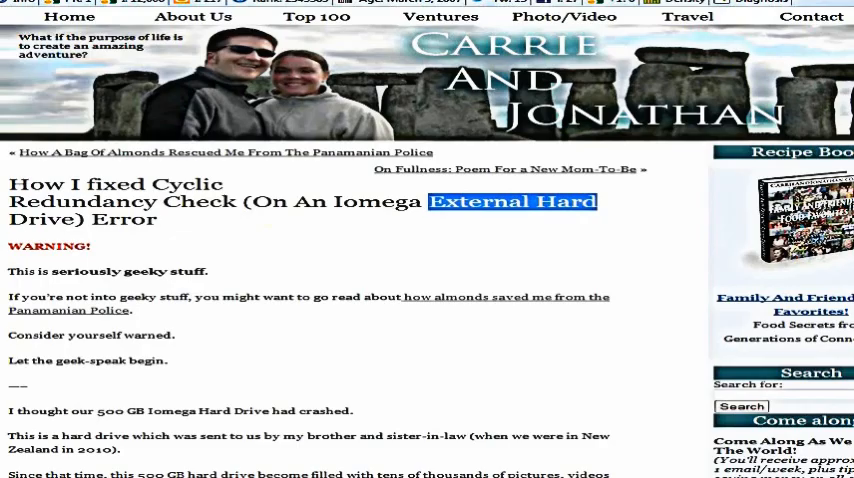
Scroll past the post's introduction to the steps on opening Command Prompt and running chkdsk.
scroll(down, 3)
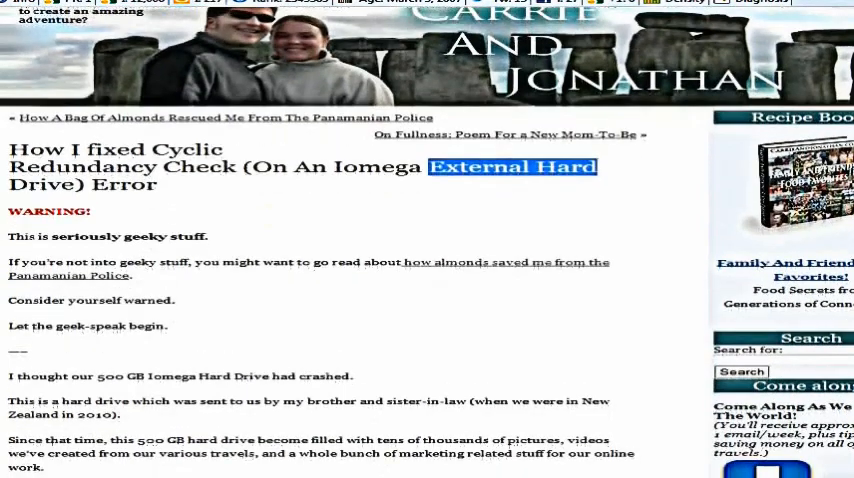
scroll(down, 3)
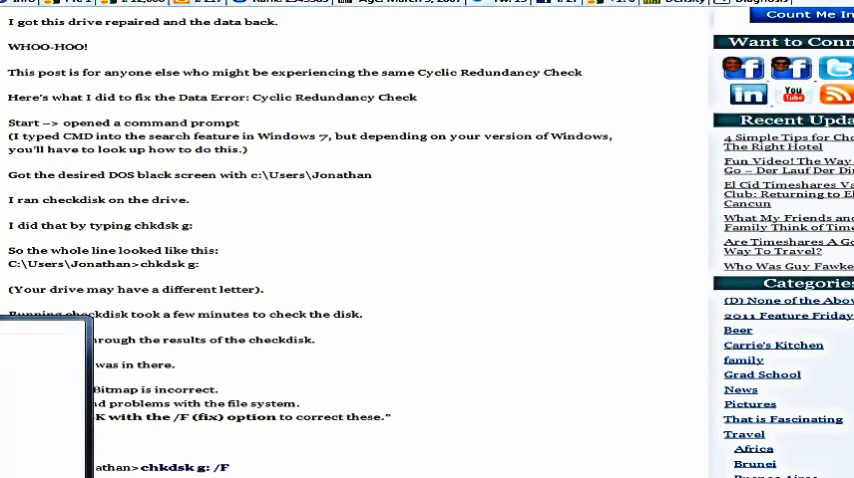
scroll(down, 3)
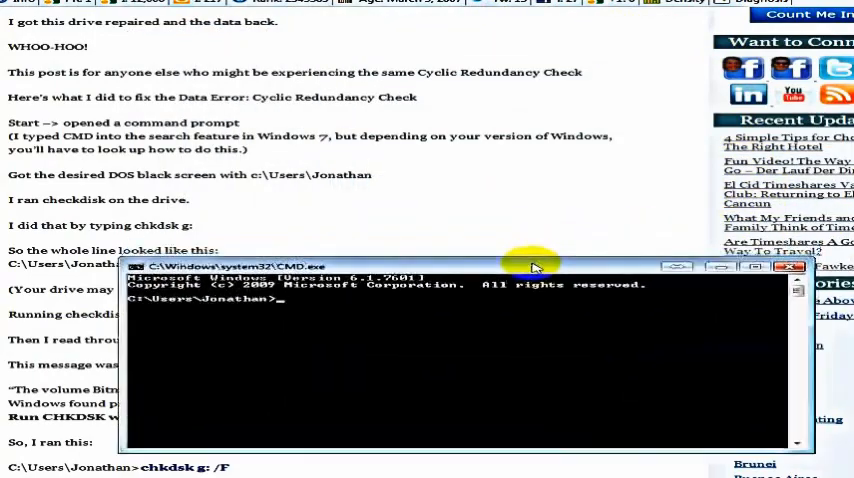
drag(536, 268, 544, 8)
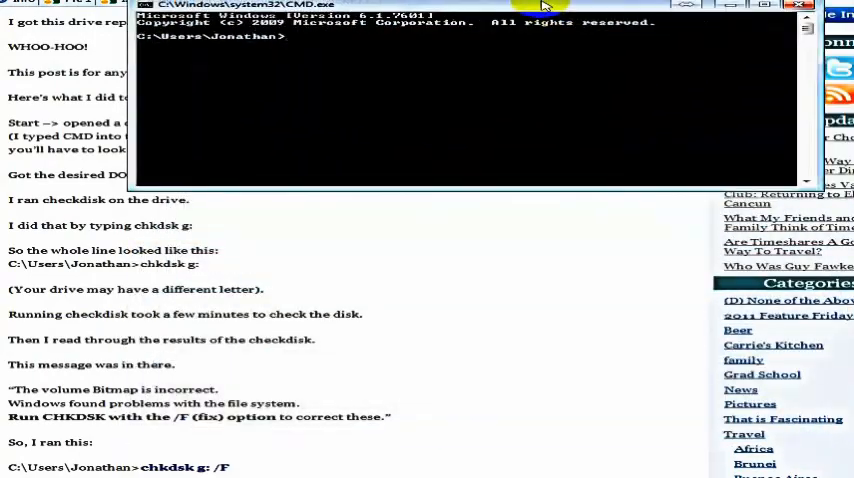
double_click(132, 224)
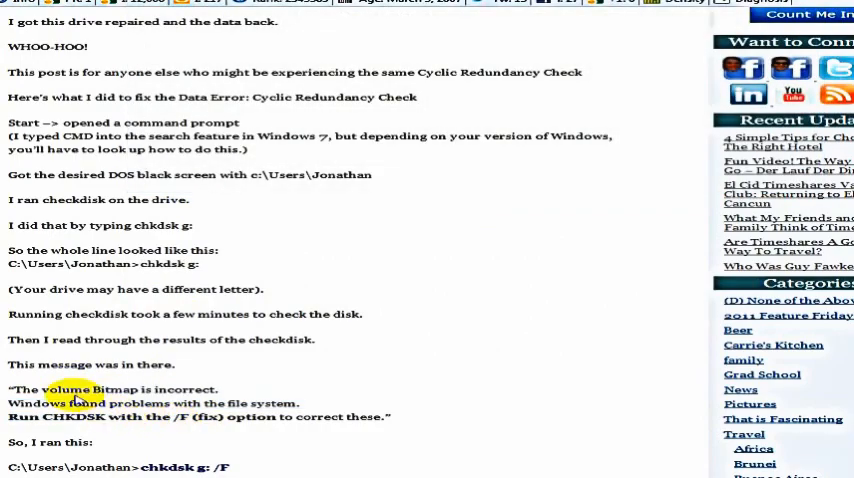
Scroll to the 'Run CHKDSK with the /F (fix) option' note and its DOS output screenshot.
scroll(down, 3)
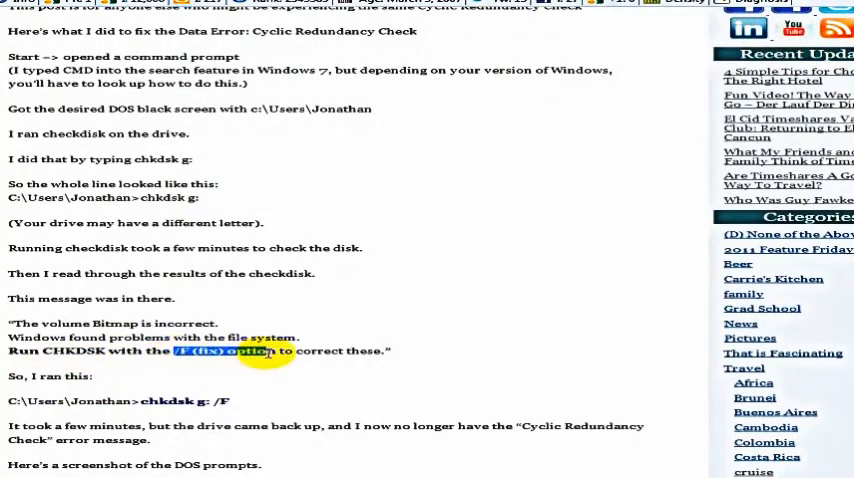
scroll(down, 3)
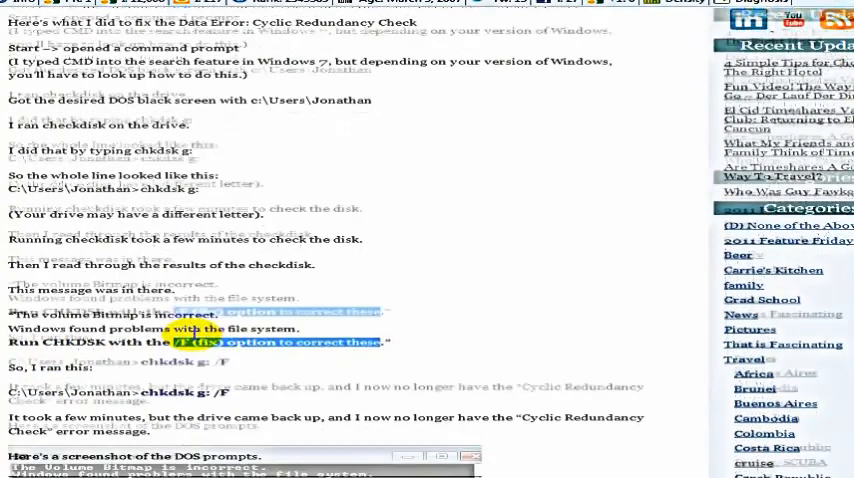
scroll(down, 3)
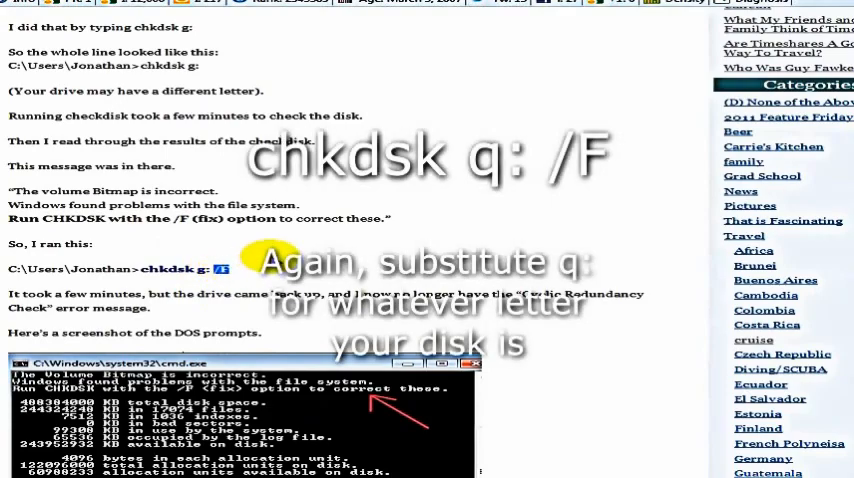
scroll(down, 3)
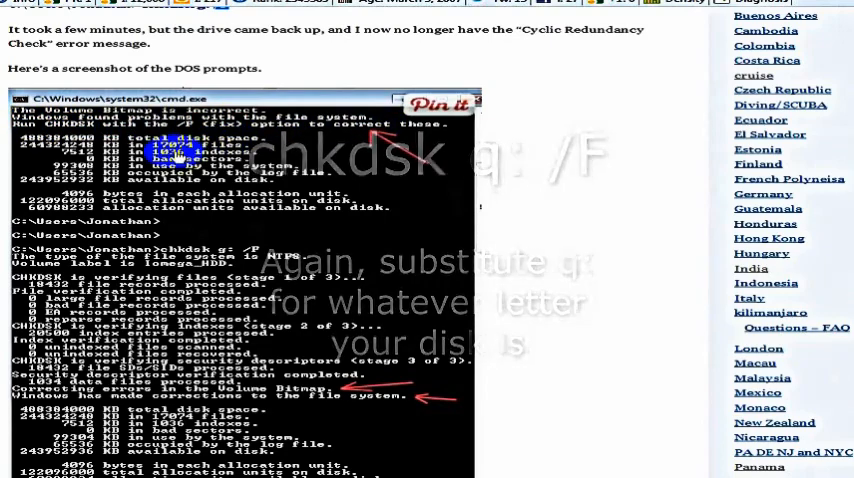
scroll(down, 3)
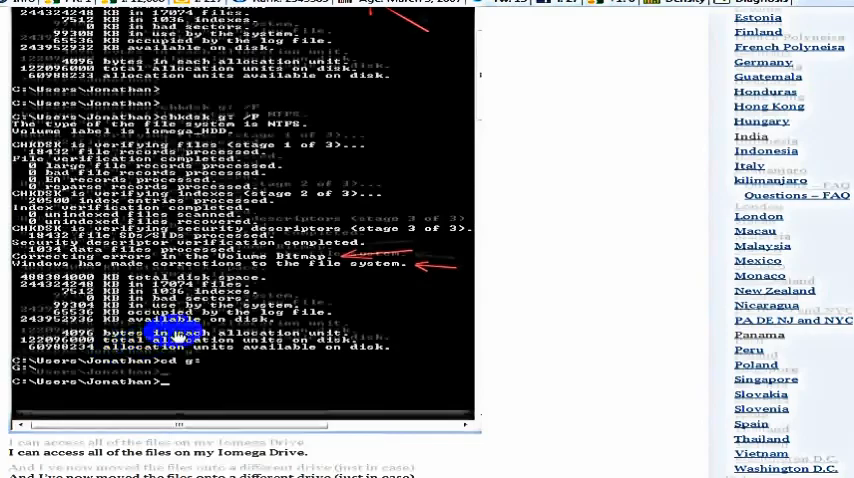
Scroll to the end of the repair screenshot and the closing notes on accessing the drive's files.
scroll(down, 3)
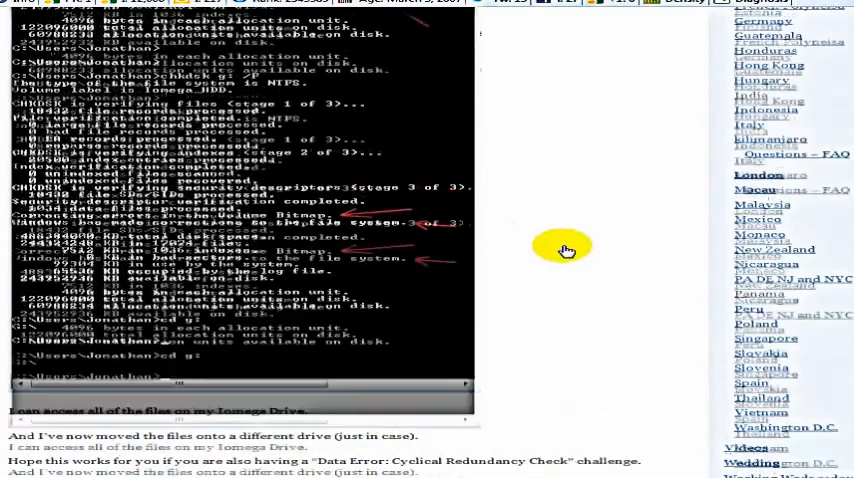
Scroll back to the post's title and its opening warning about geeky content.
scroll(down, 3)
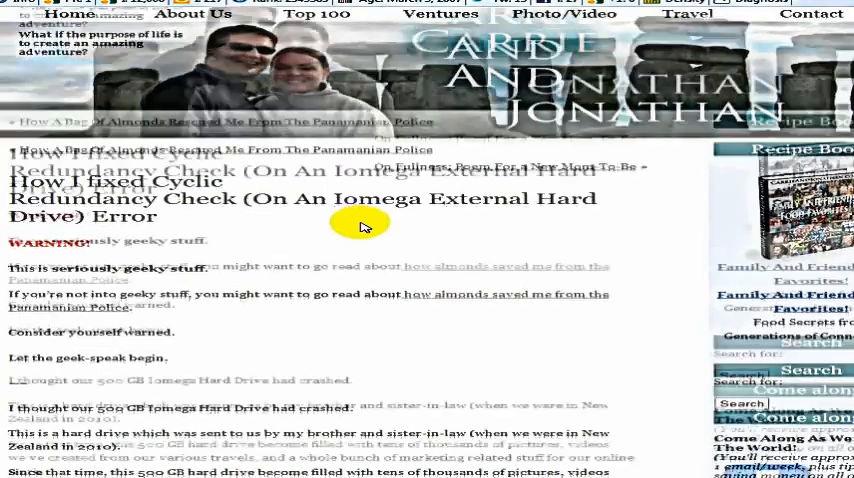
scroll(down, 3)
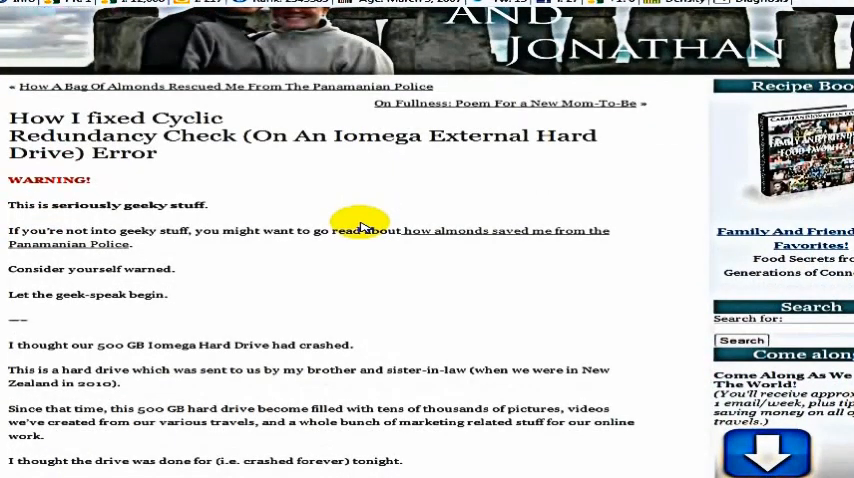